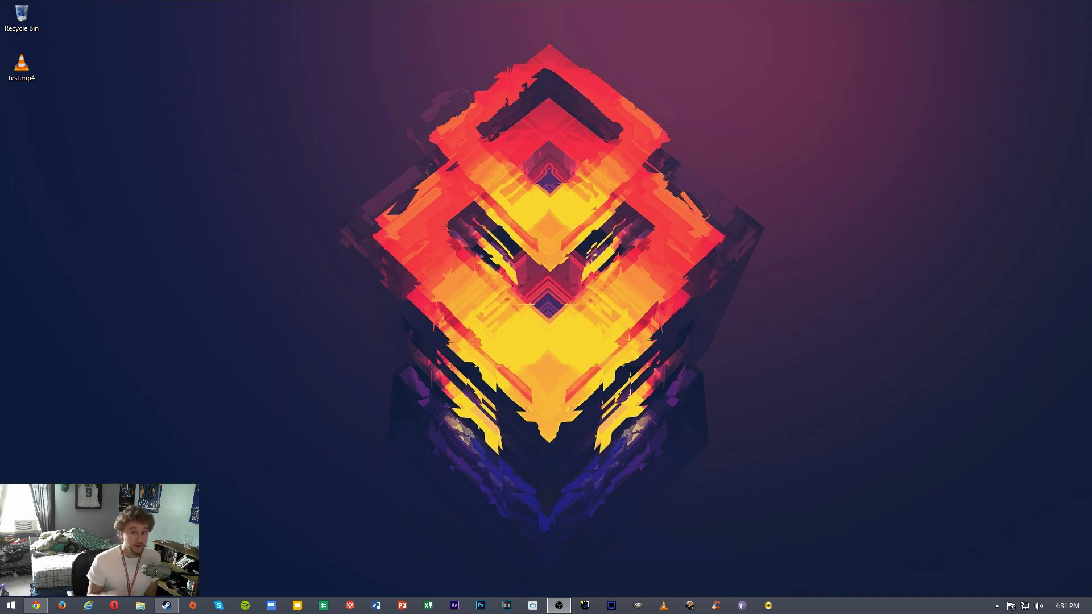
mouse_move(780, 540)
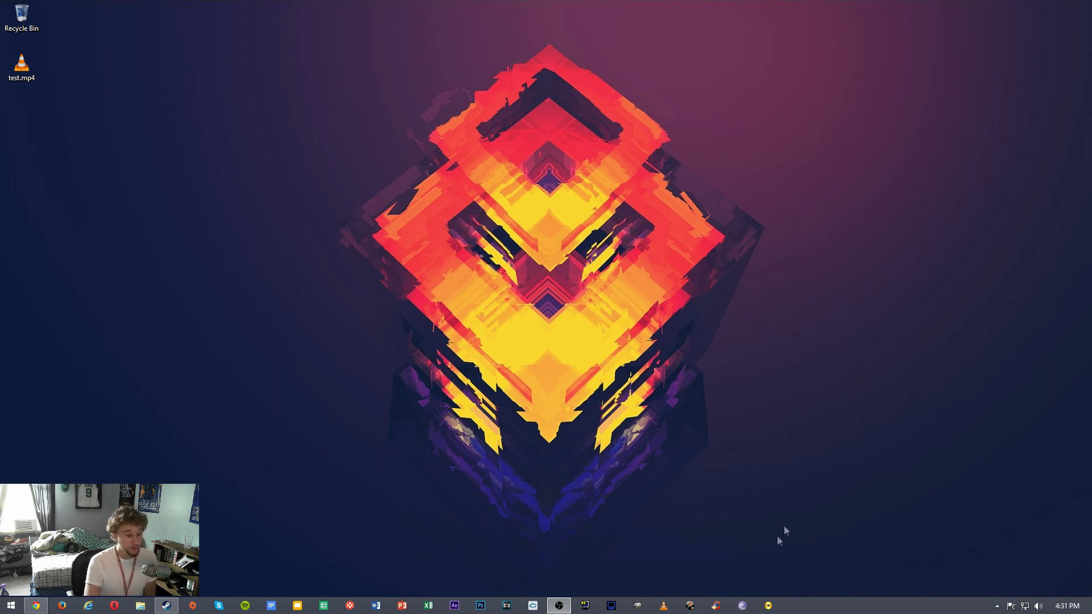
mouse_move(648, 490)
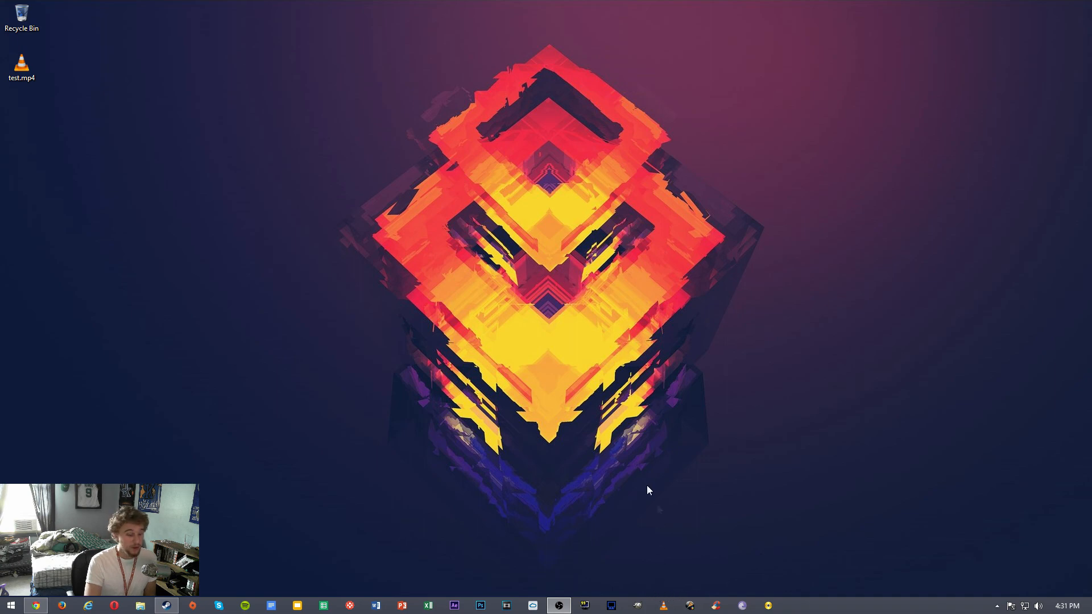
mouse_move(710, 487)
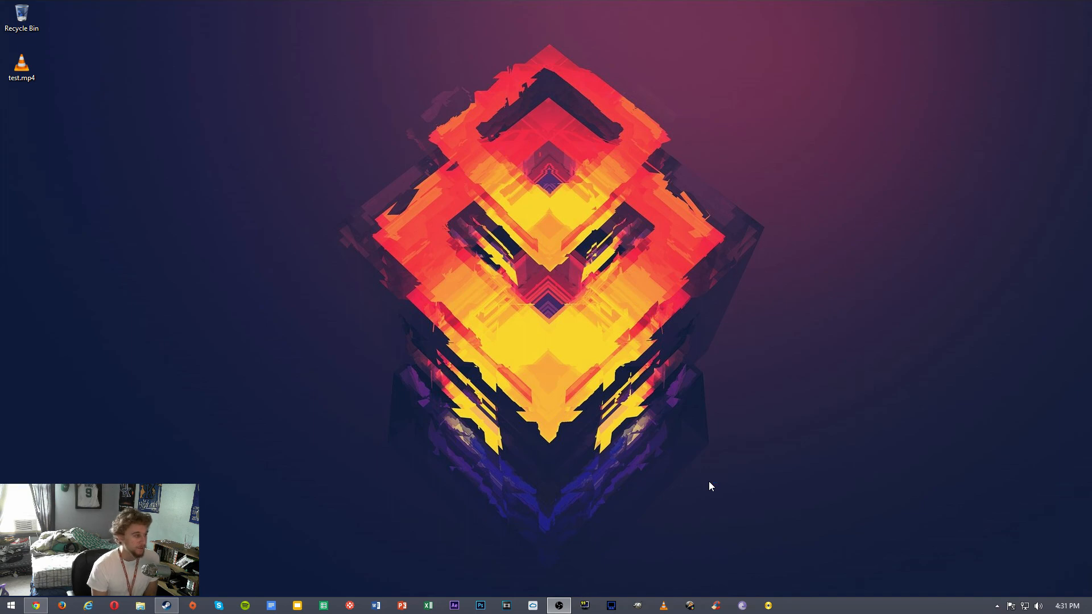
Launch SlimCleaner from the taskbar and browse its installed software list and browser settings
click(688, 605)
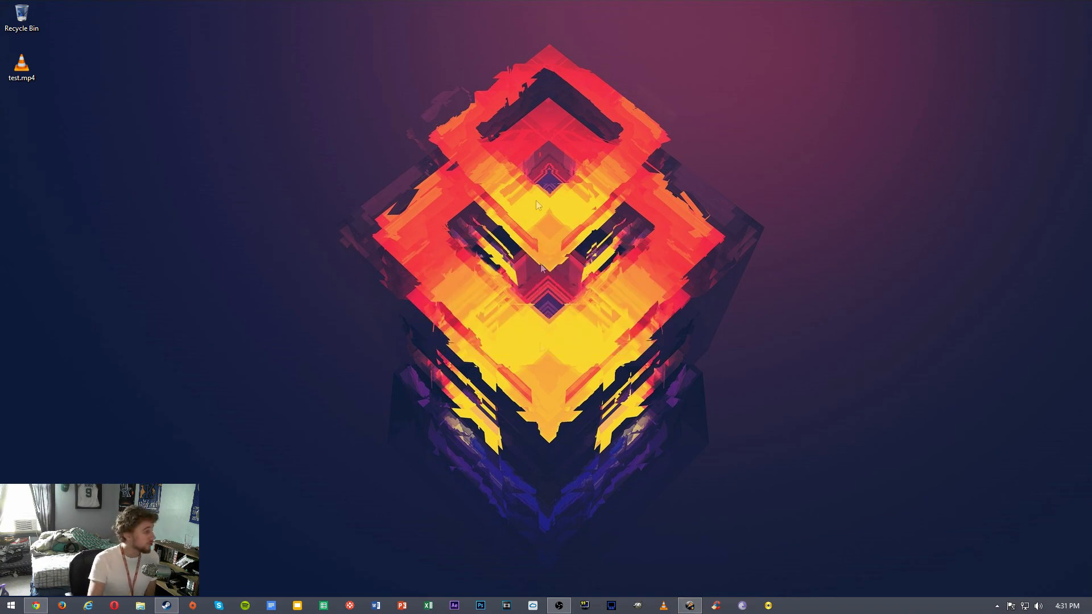
click(689, 605)
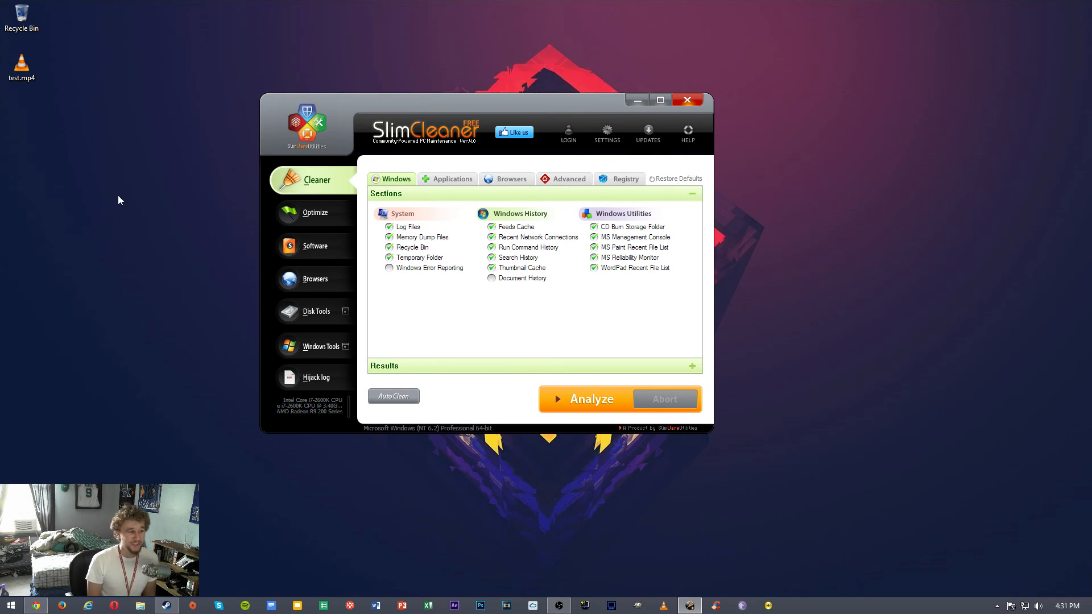
mouse_move(220, 195)
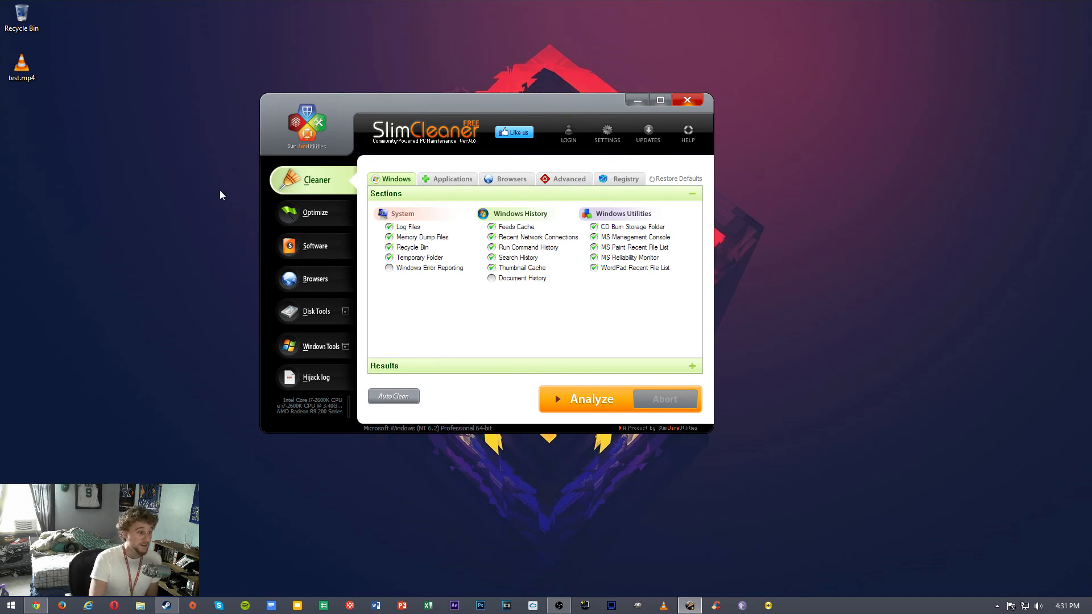
click(314, 245)
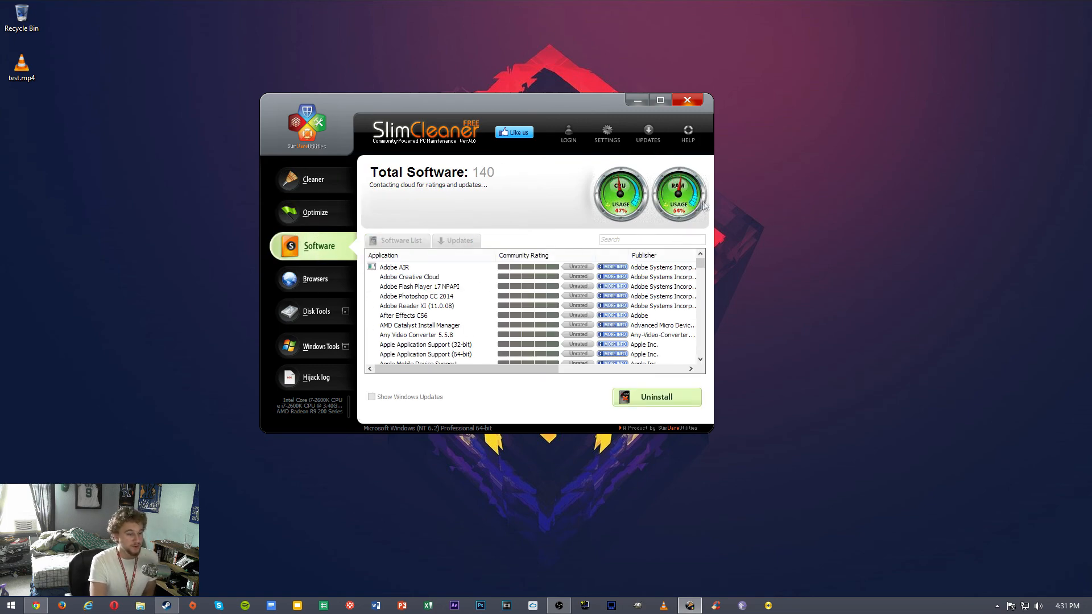
click(315, 279)
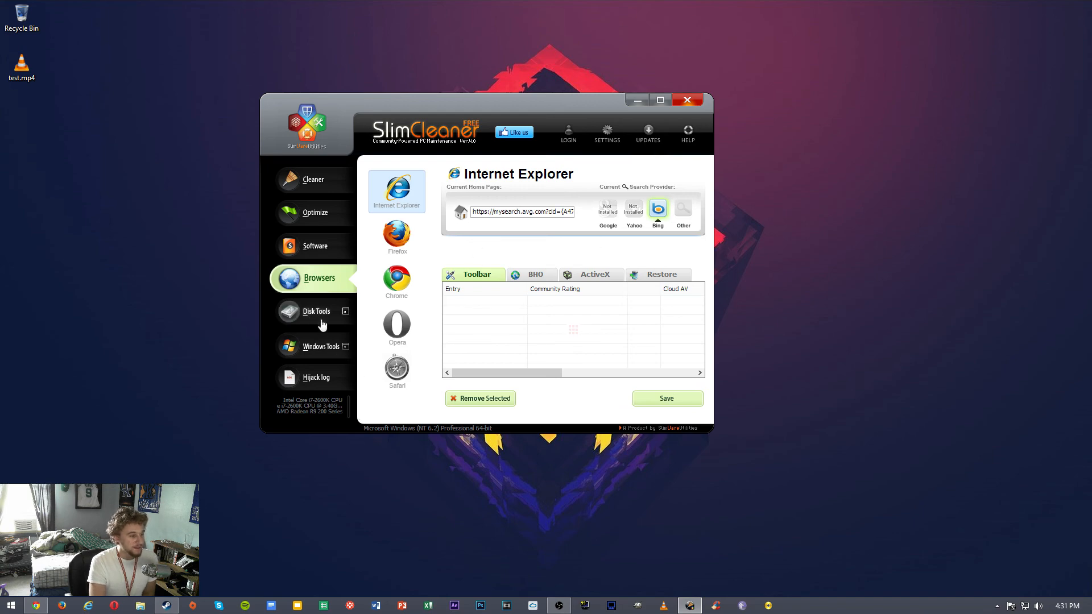
mouse_move(340, 193)
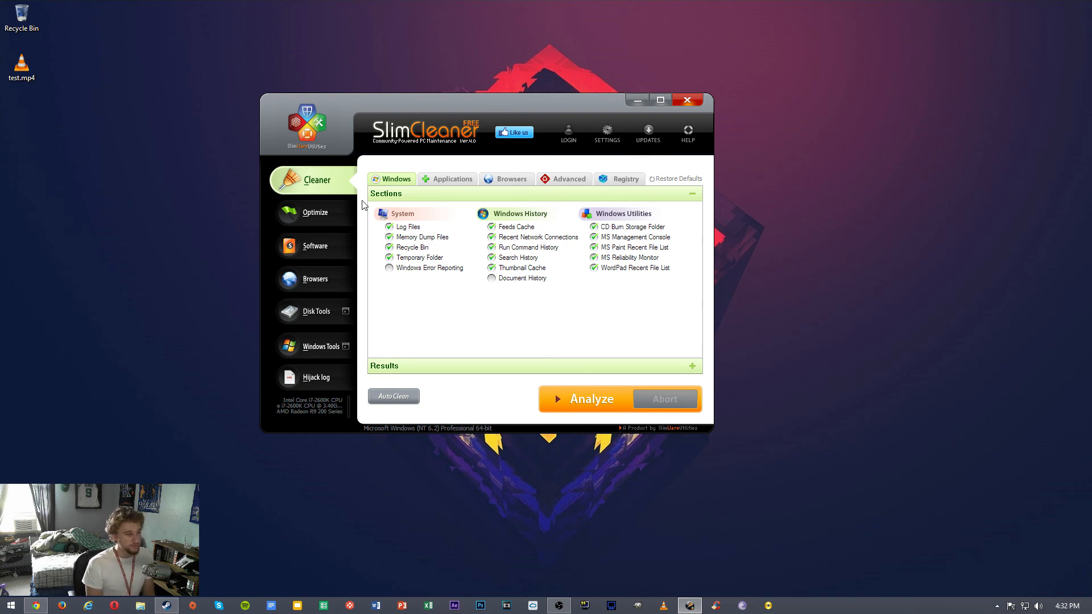
mouse_move(344, 261)
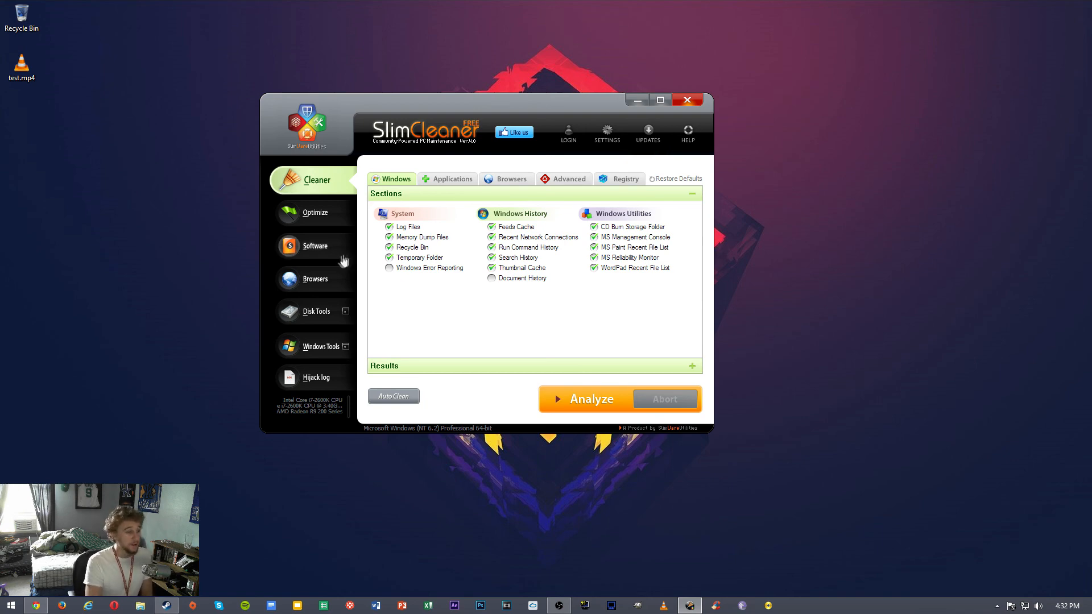
click(316, 311)
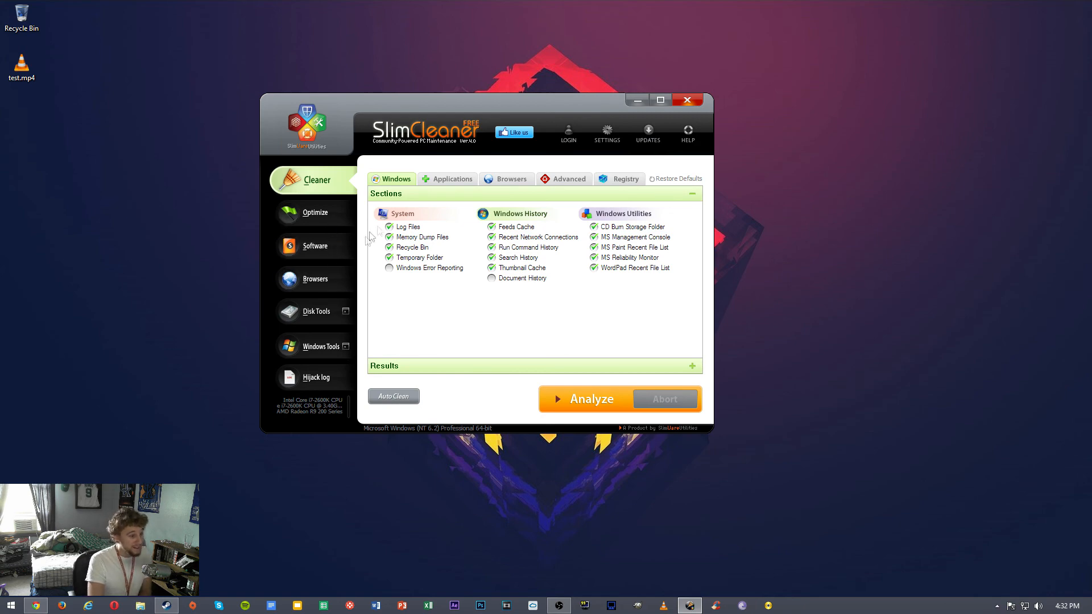
click(624, 178)
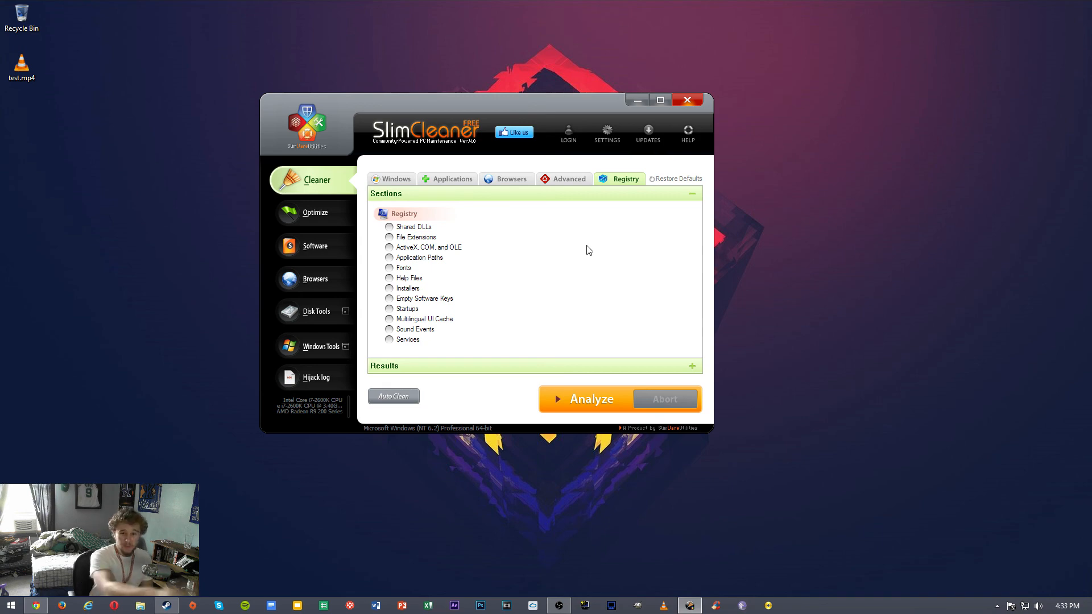
mouse_move(292, 215)
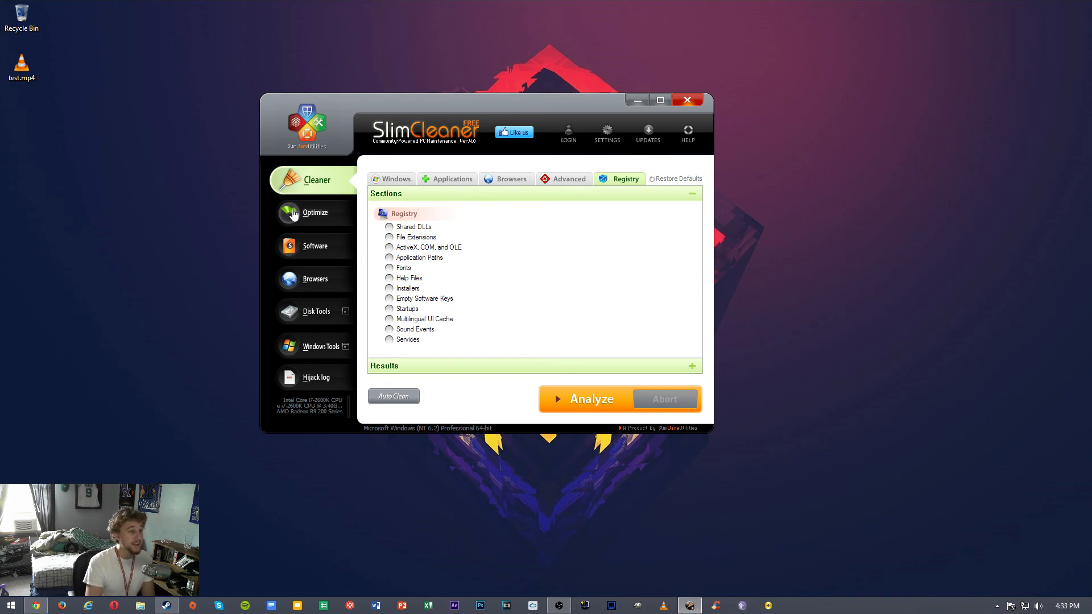
click(394, 179)
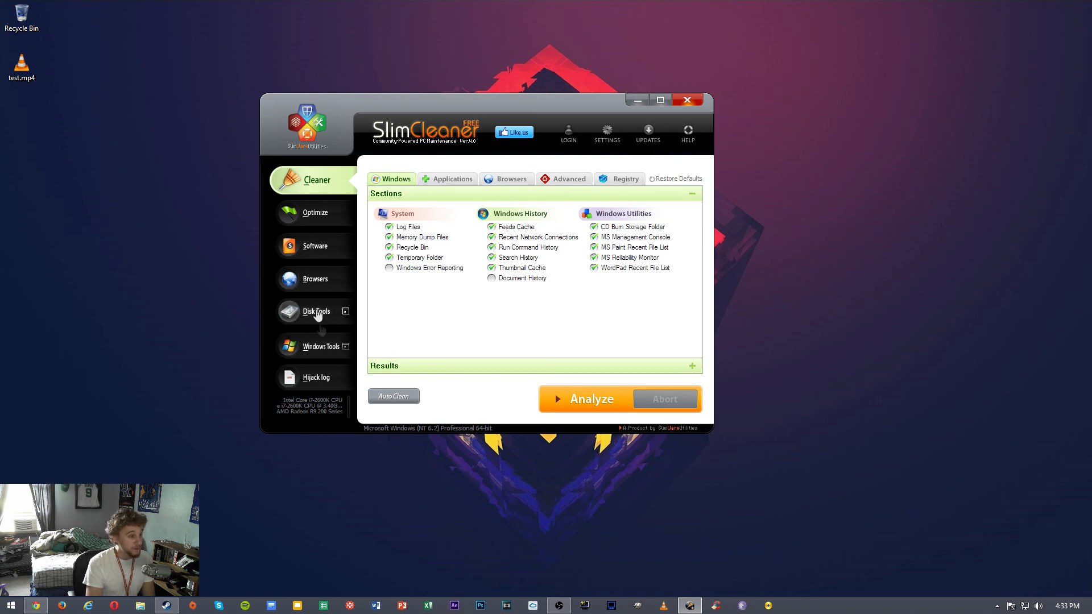
In Disk Tools, switch between the Disk Wiper and Shredder pages, ending on Disk Wiper
click(317, 311)
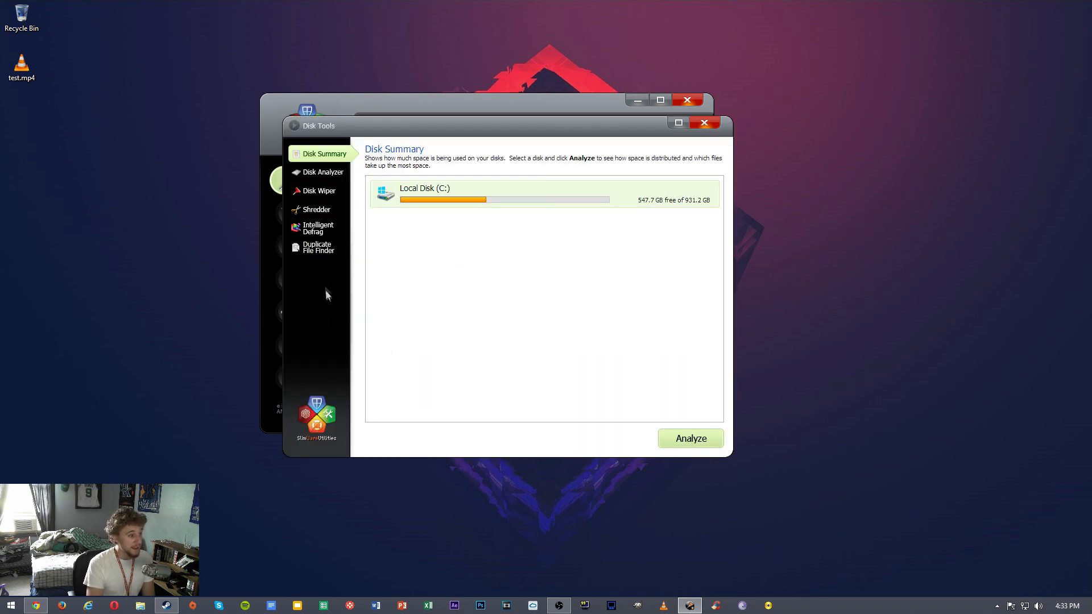
click(317, 229)
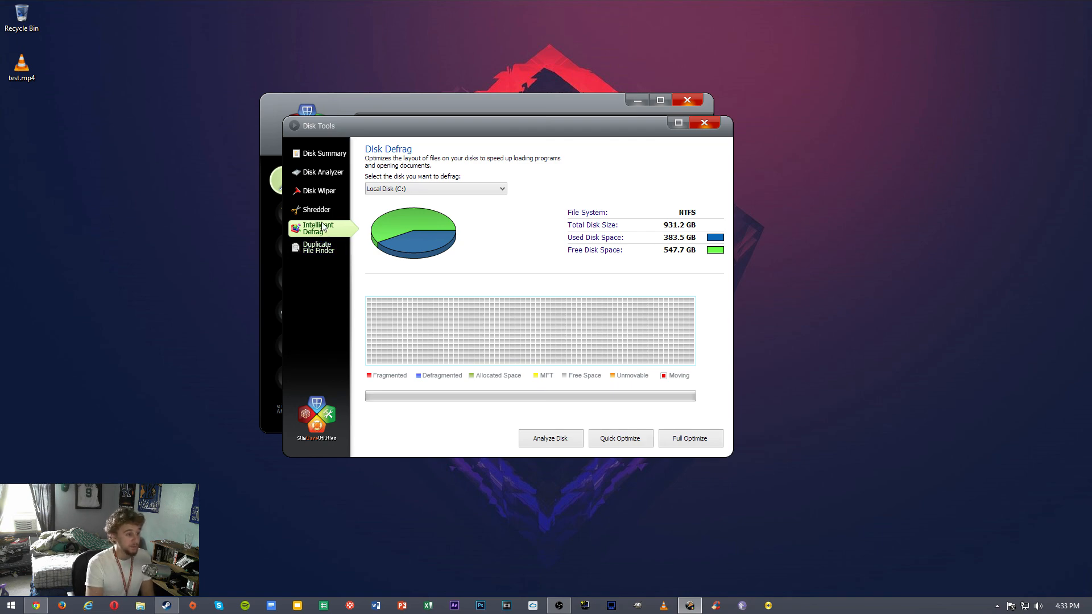
click(317, 209)
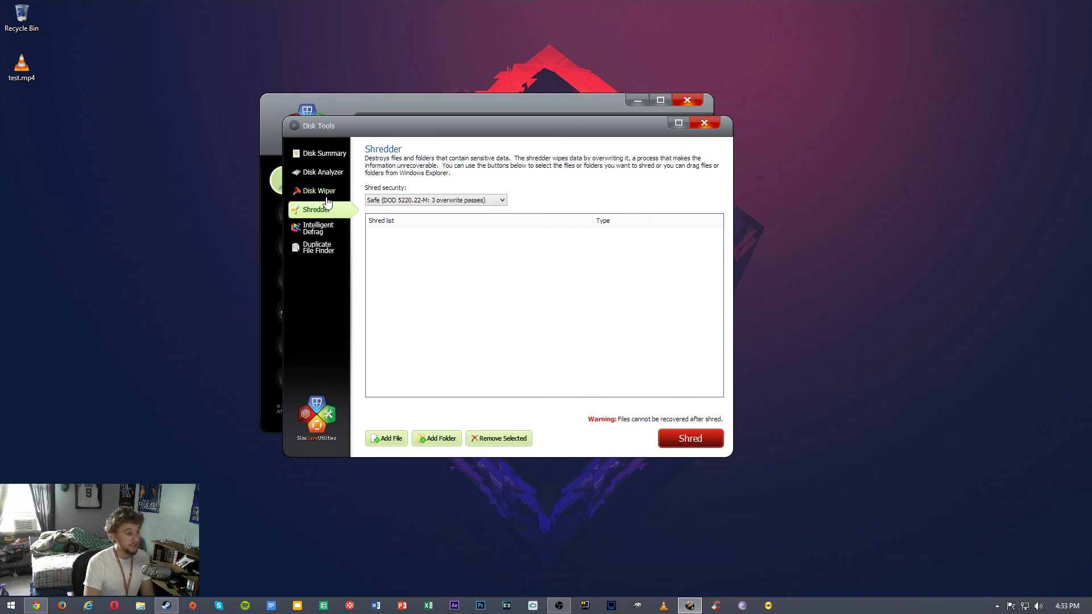
click(322, 190)
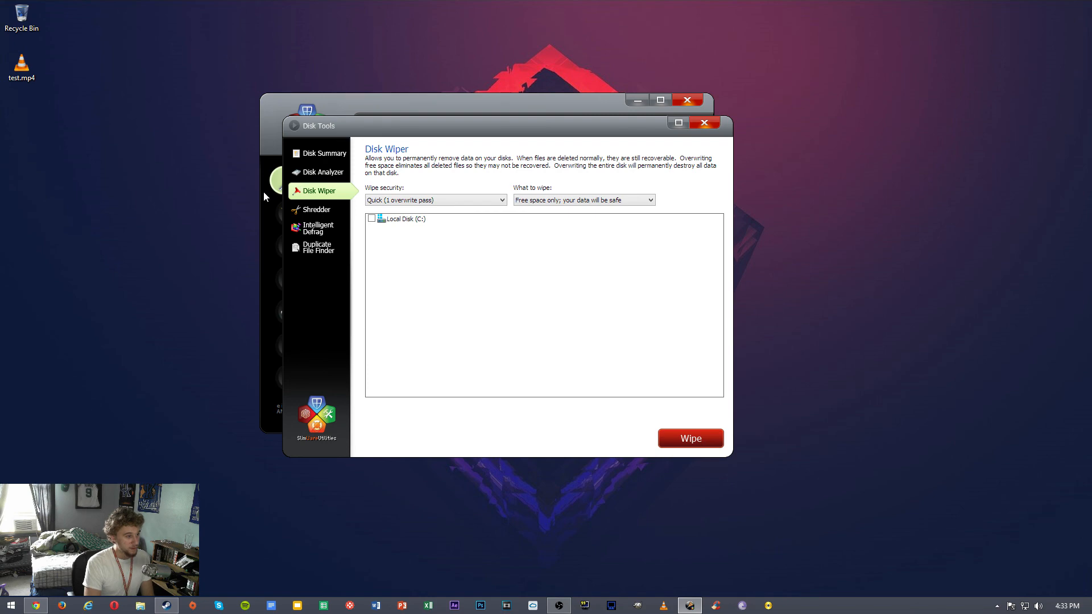
click(317, 210)
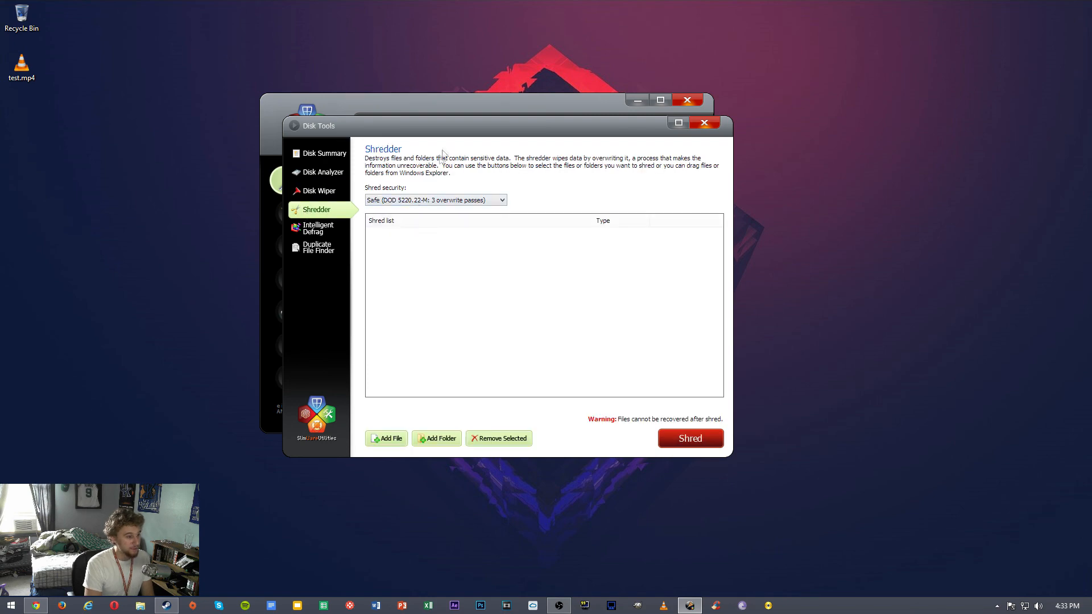
click(318, 191)
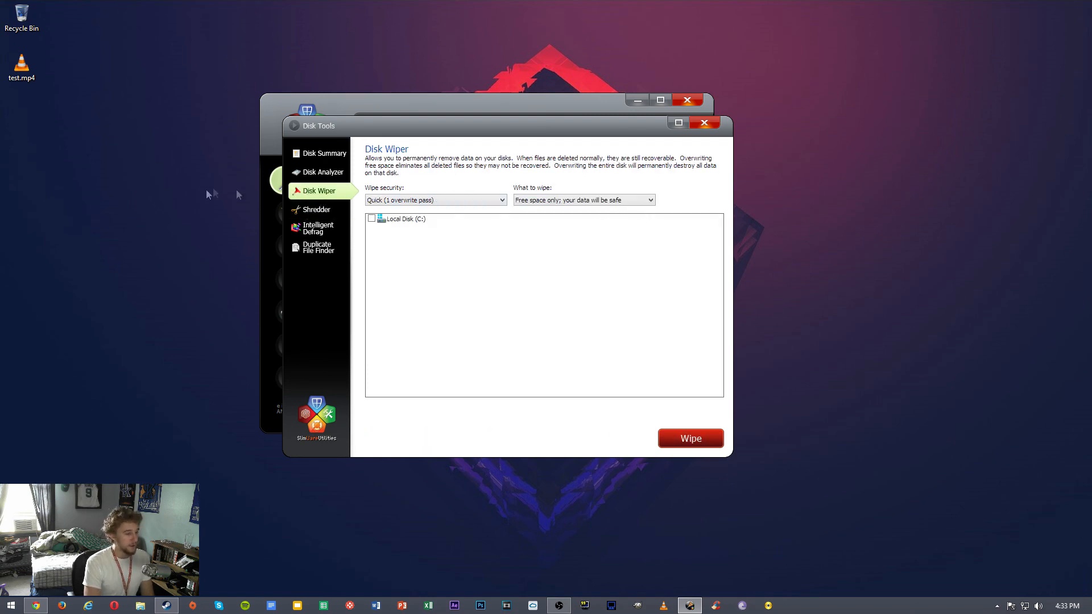
mouse_move(478, 221)
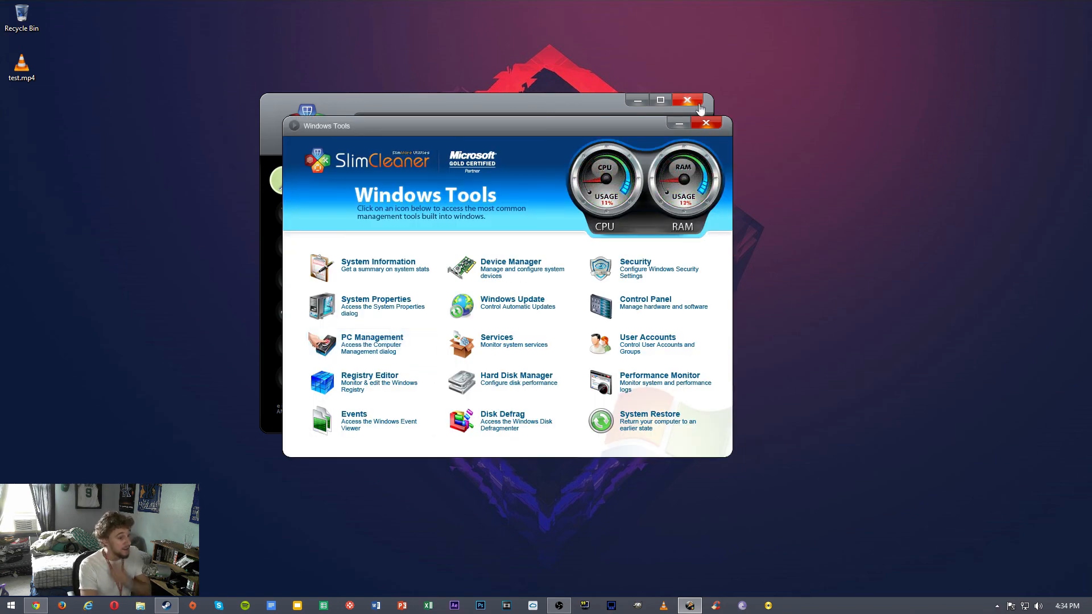
Close the Windows Tools launcher window with its red X
click(706, 124)
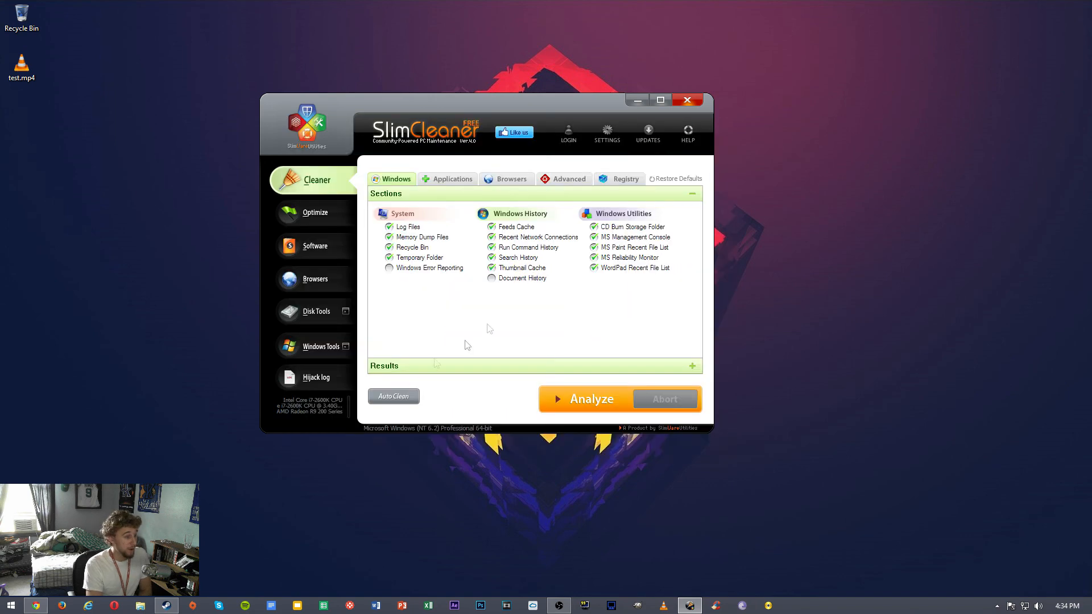
mouse_move(583, 292)
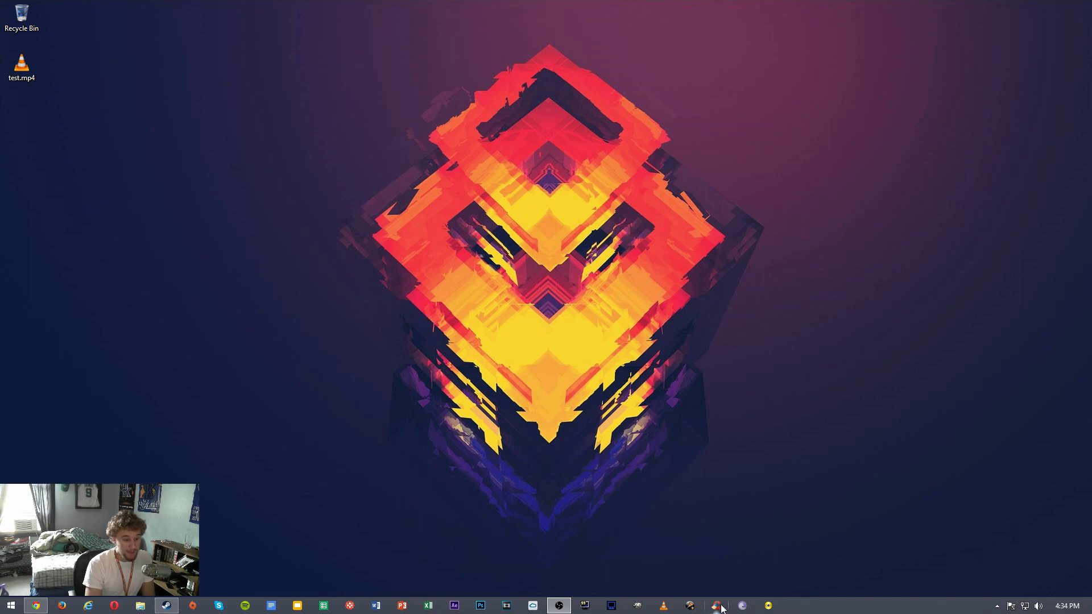
Start CCleaner from its taskbar icon
click(715, 605)
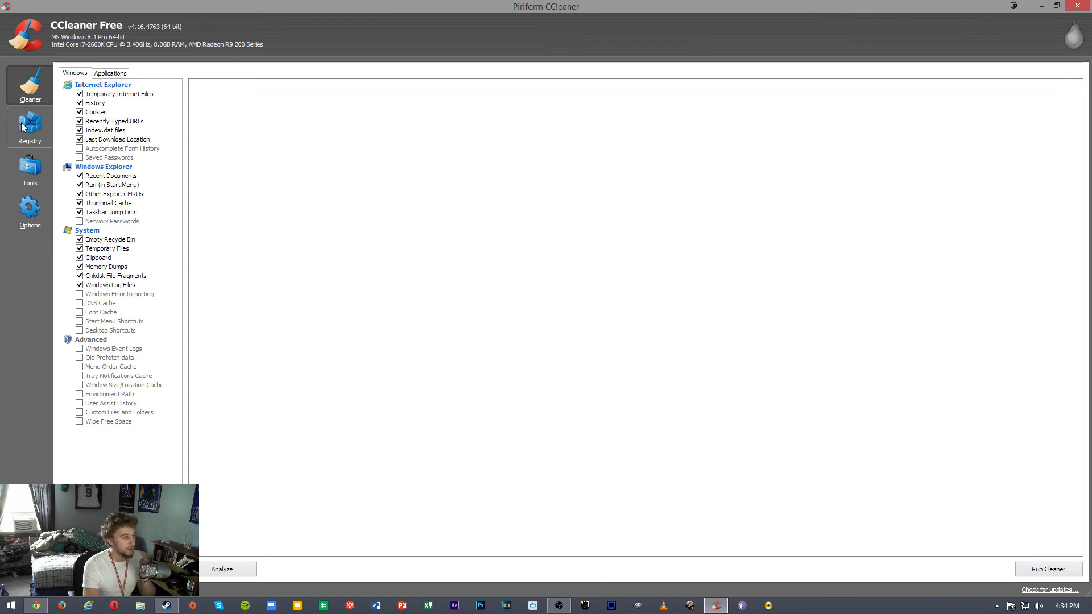
Scroll through CCleaner's Applications cleaning checklist, then show the Tools uninstall list
click(30, 170)
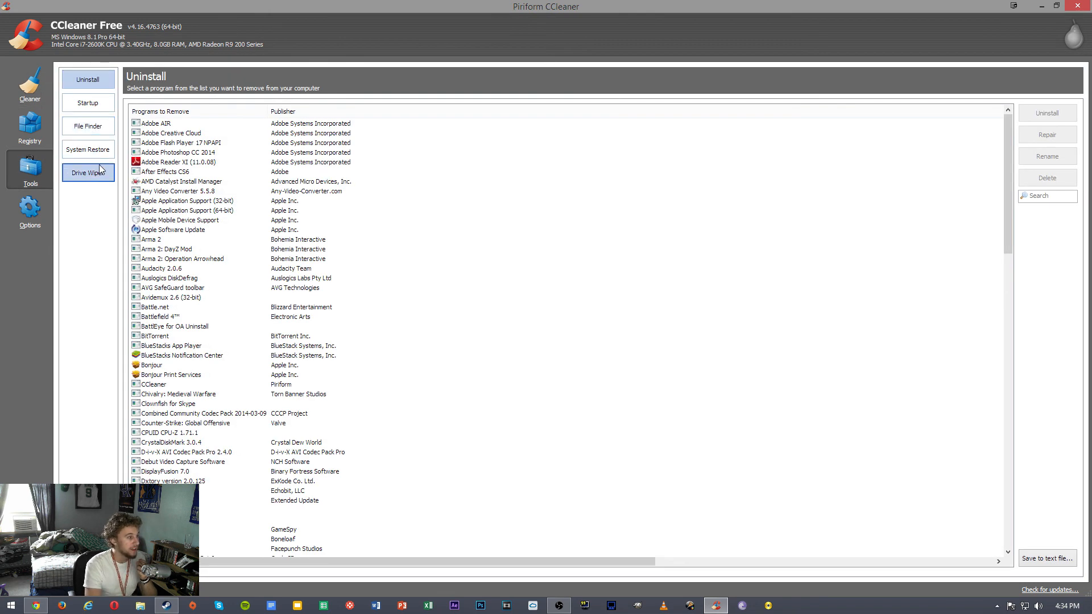
click(29, 83)
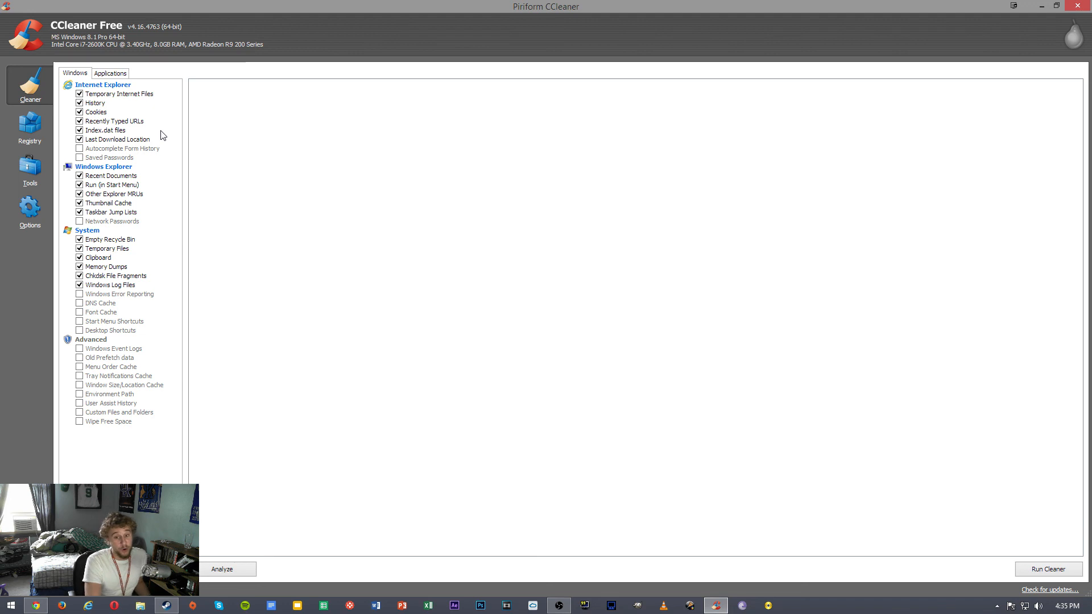
mouse_move(167, 148)
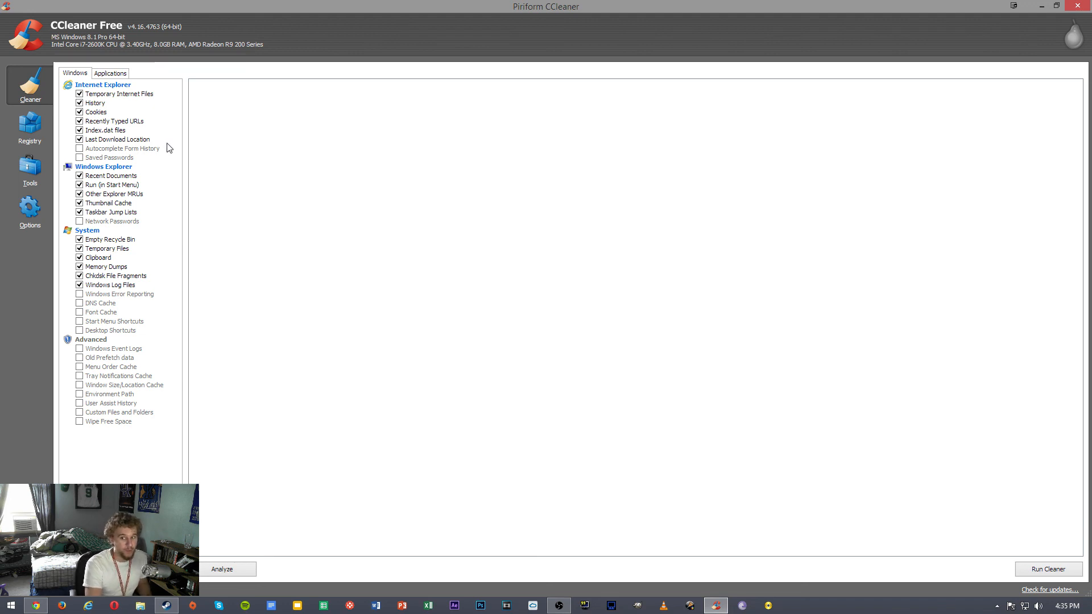
mouse_move(239, 81)
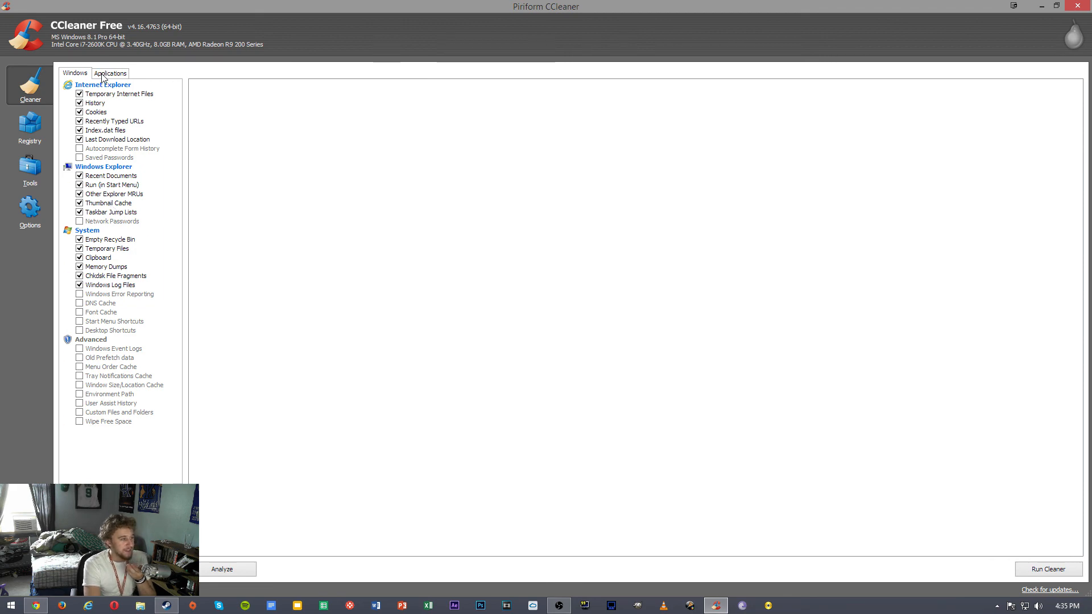
click(109, 74)
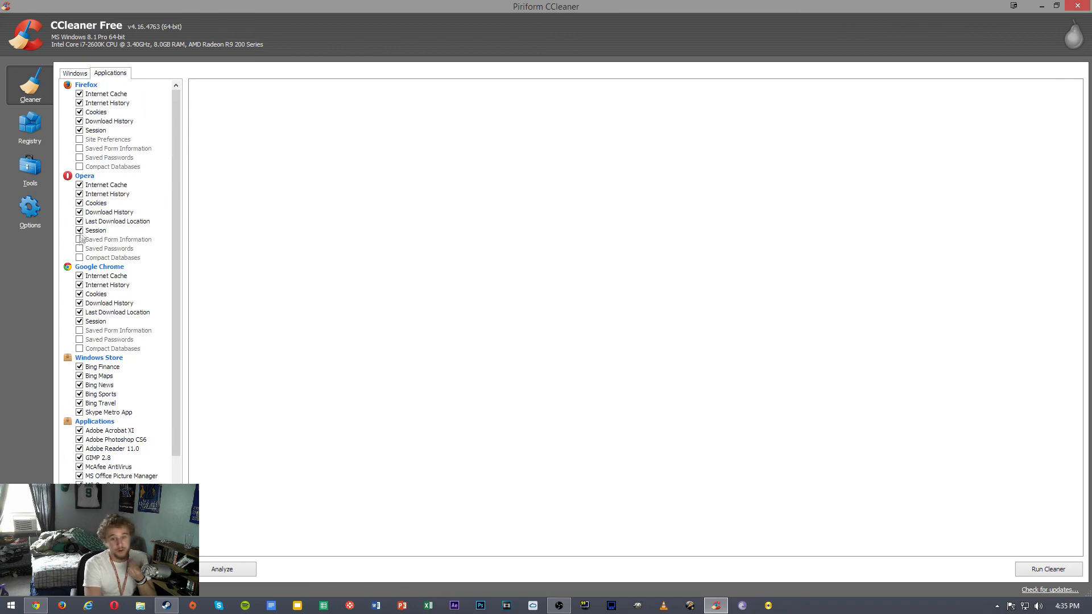
scroll(down, 3)
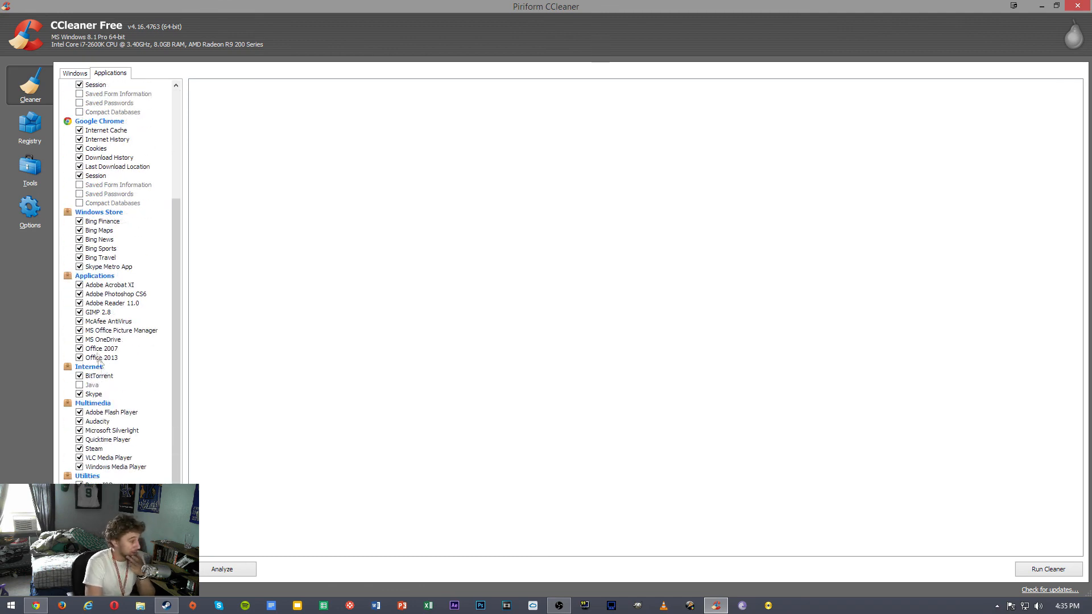
click(30, 211)
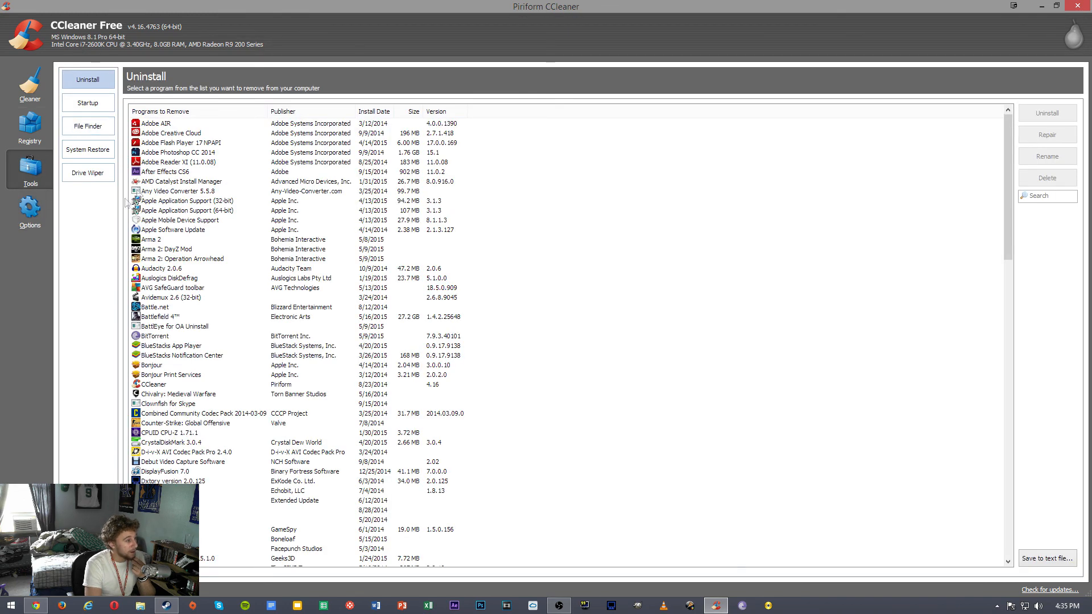
Open CCleaner's Registry panel from the left sidebar
click(30, 129)
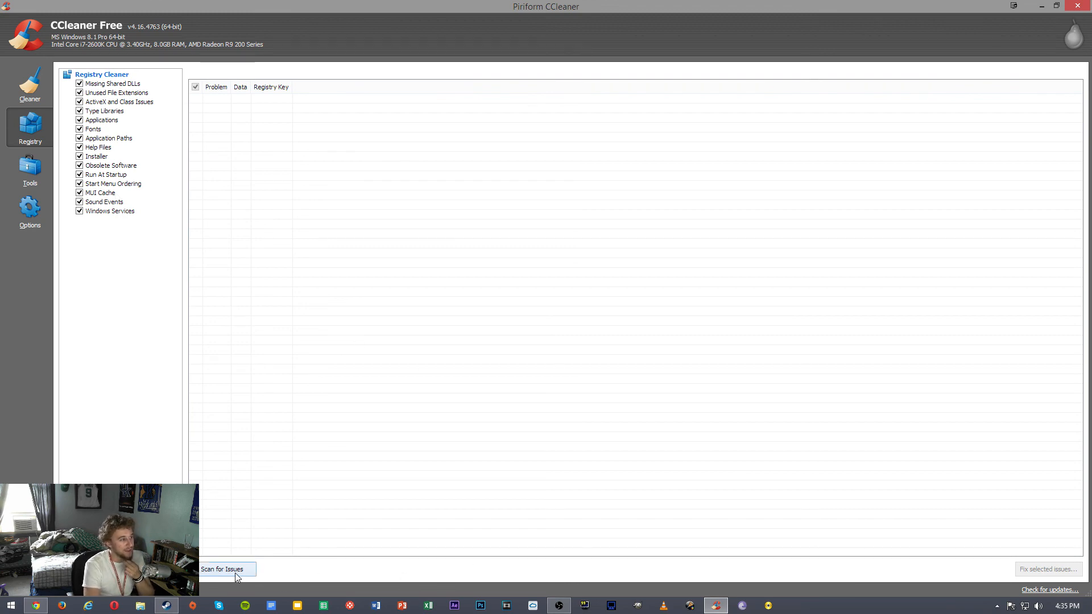
mouse_move(260, 546)
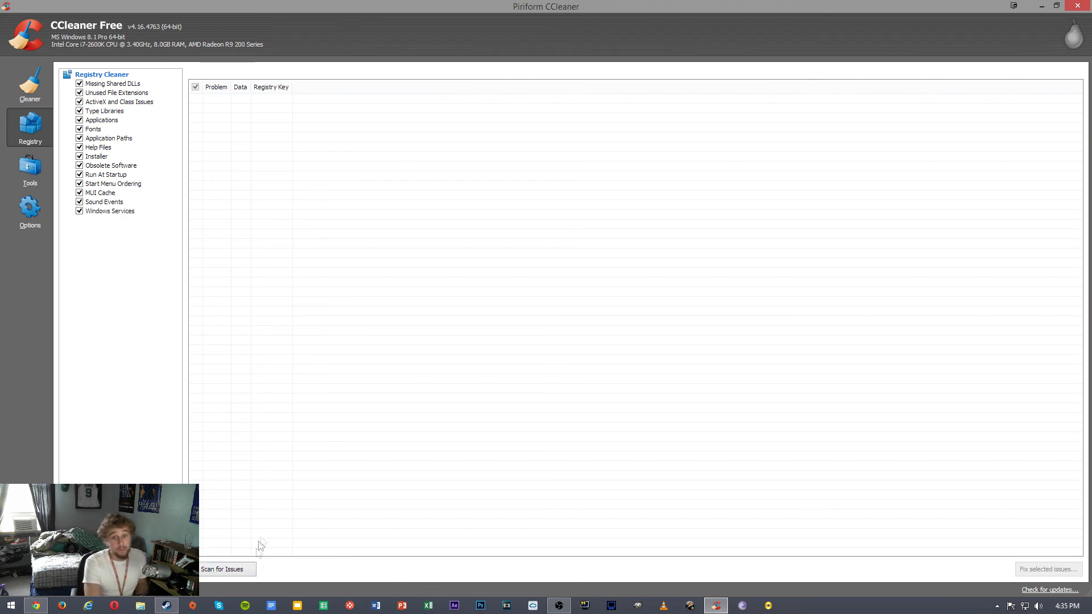
mouse_move(277, 523)
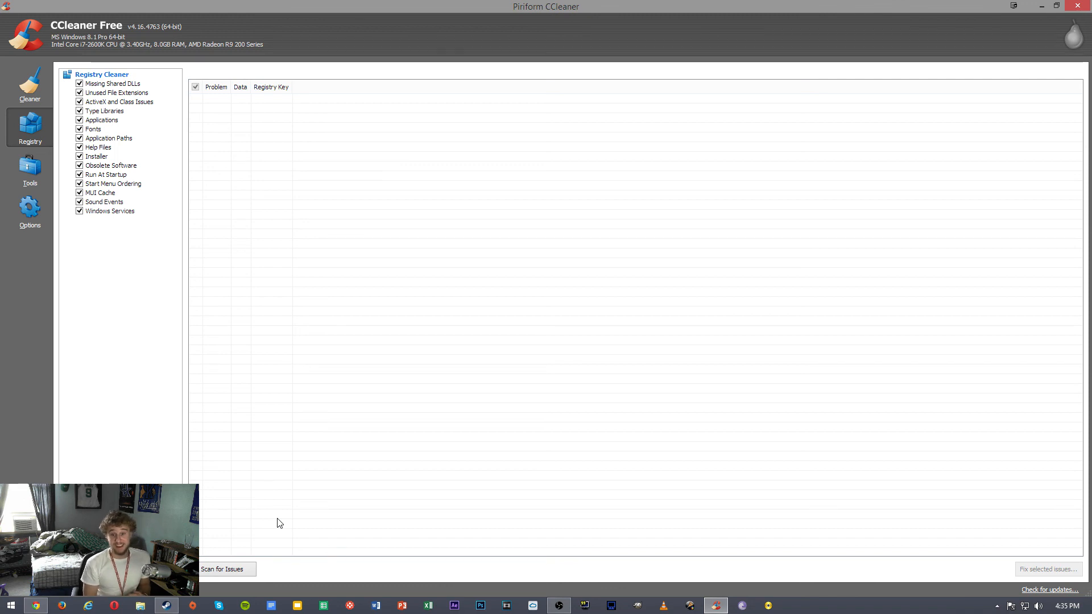